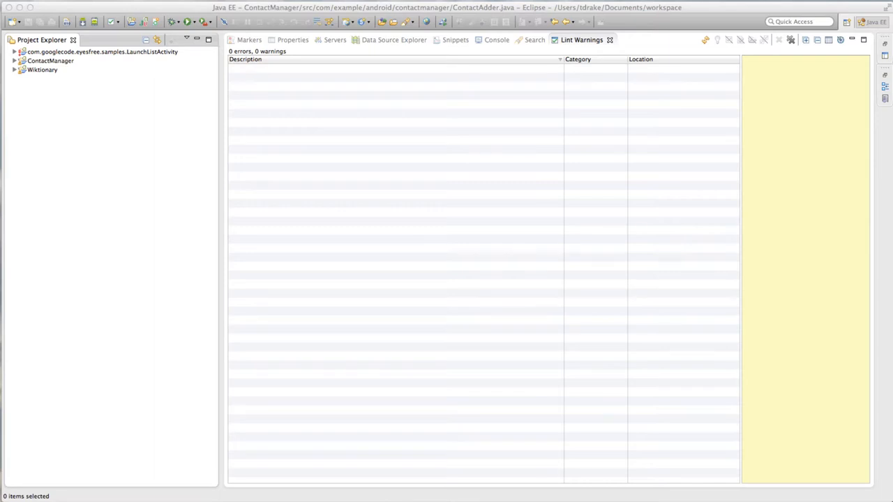
pyautogui.moveTo(86, 114)
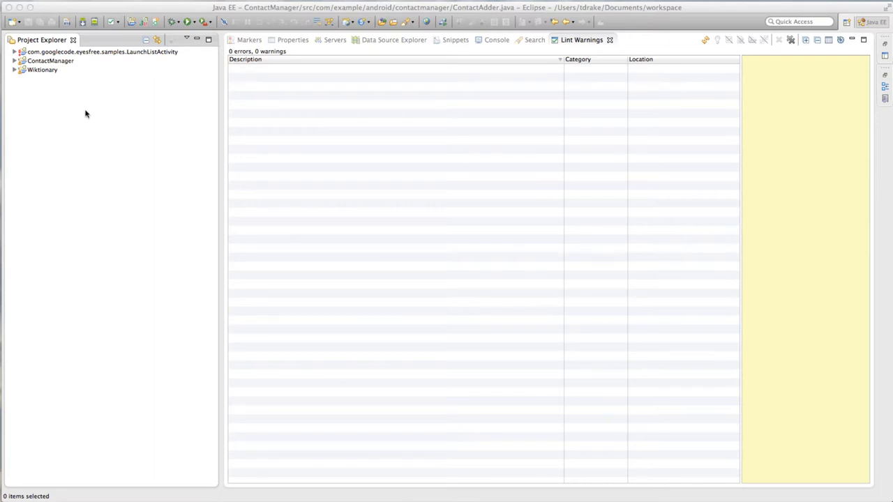
pyautogui.moveTo(83, 75)
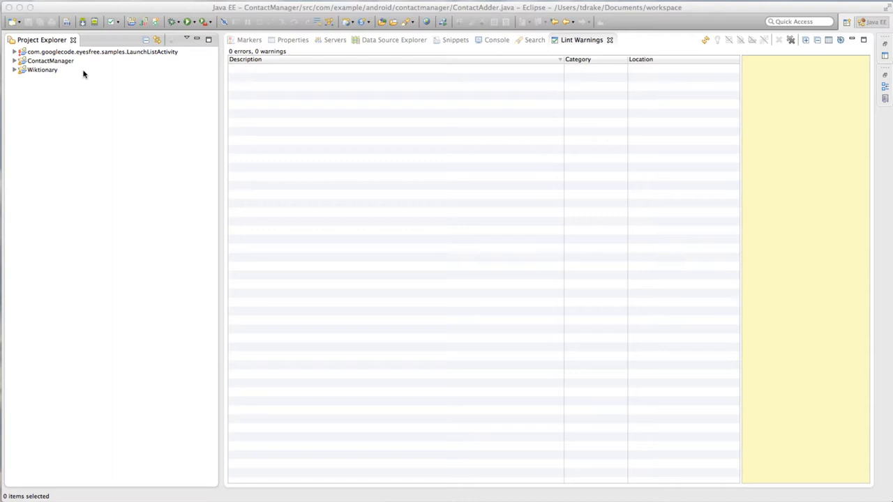
pyautogui.moveTo(86, 61)
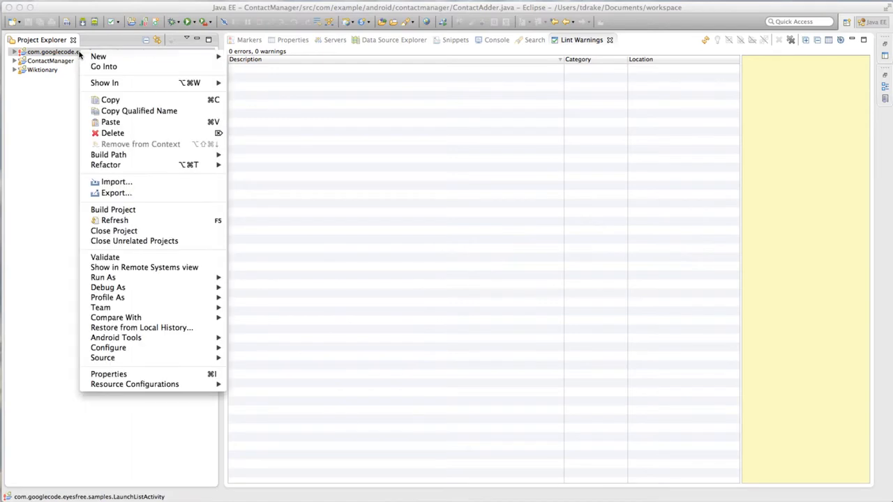
pyautogui.moveTo(100, 308)
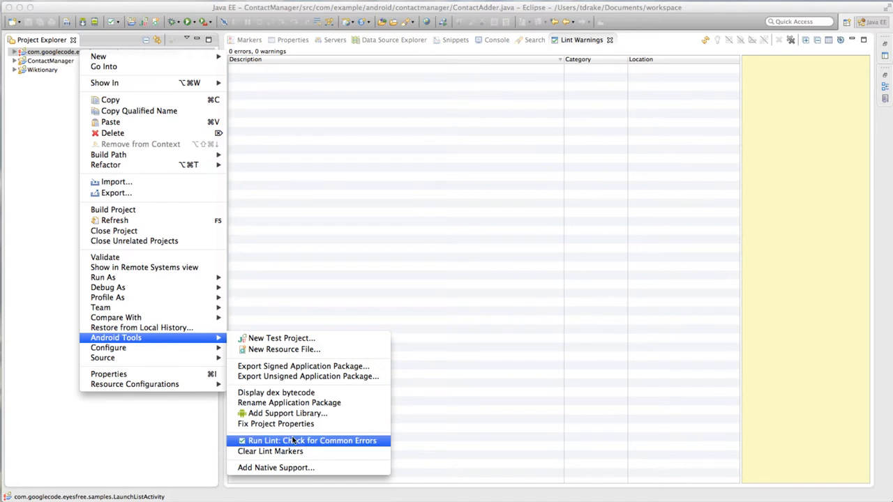
# Step: Run Lint's Check for Common Errors on the com.googlecode.eyesfree.samples project
pyautogui.click(312, 440)
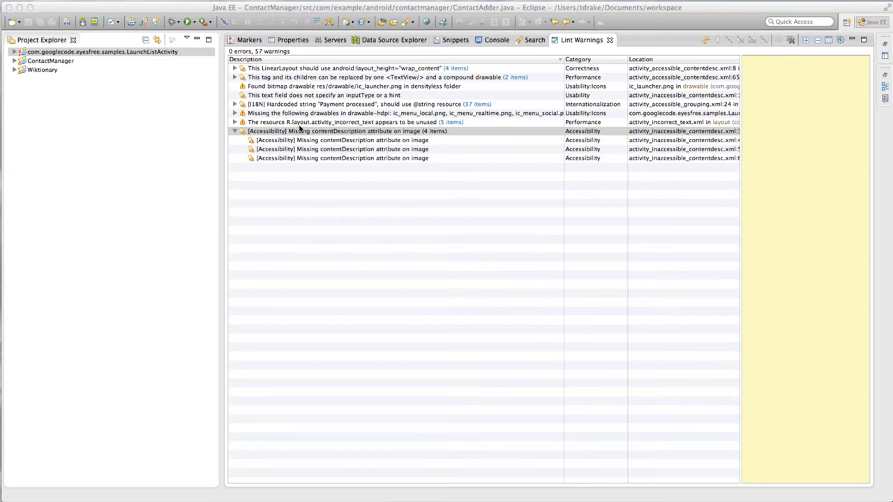
pyautogui.moveTo(327, 140)
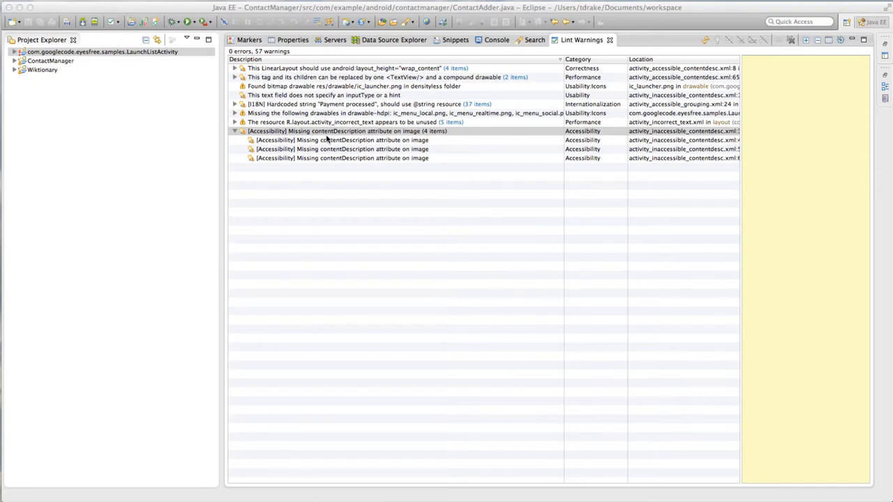
pyautogui.moveTo(277, 117)
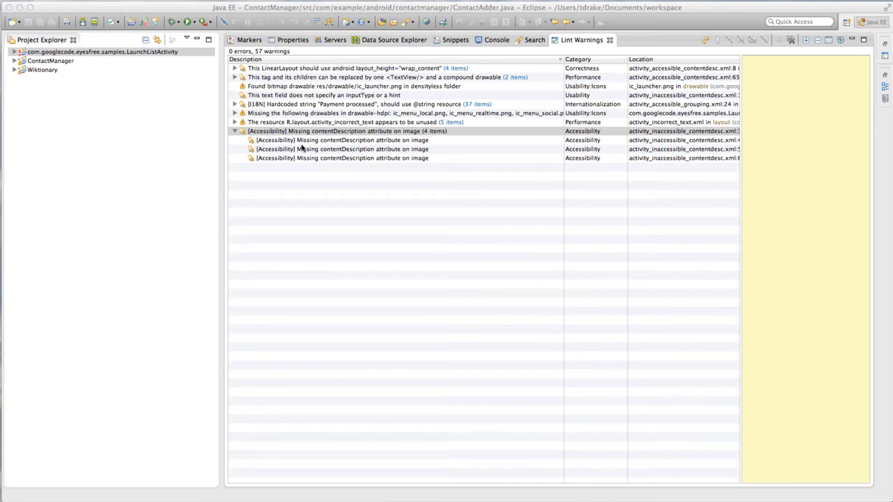
# Step: Select the first 'Missing contentDescription attribute on image' warning to read its explanation
pyautogui.click(342, 140)
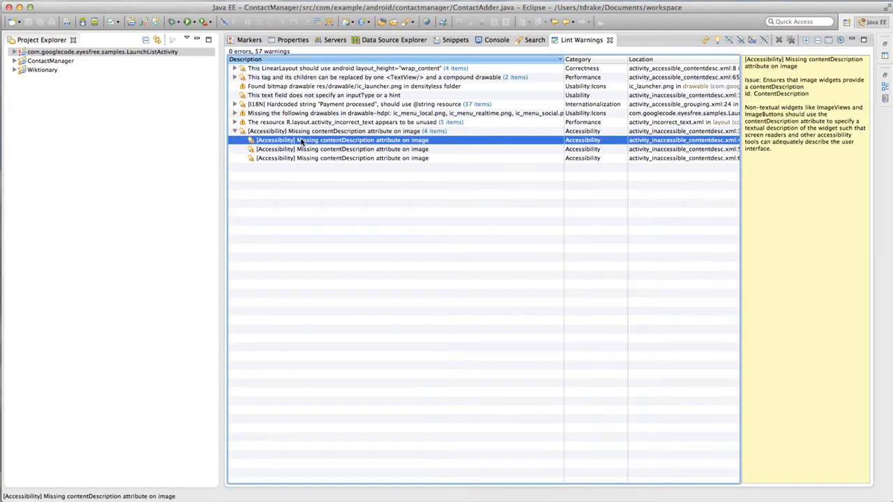
pyautogui.doubleClick(342, 139)
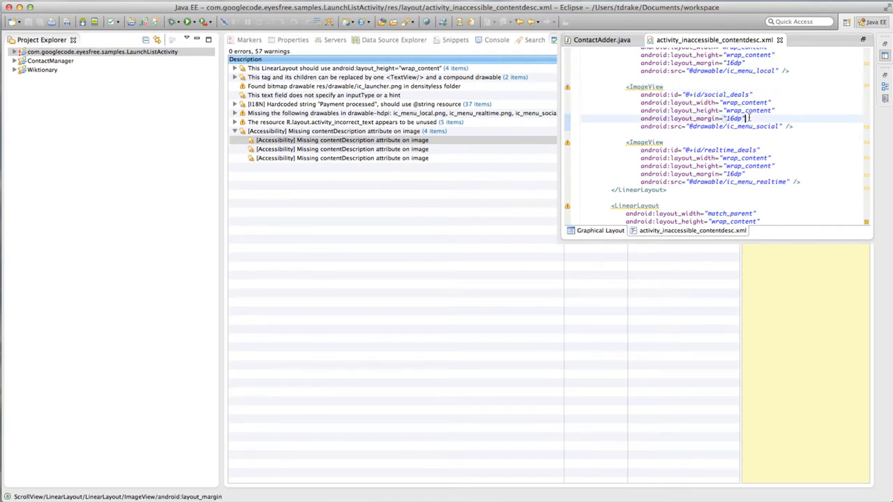
pyautogui.write('android:contentDescription="@string/social_deals"')
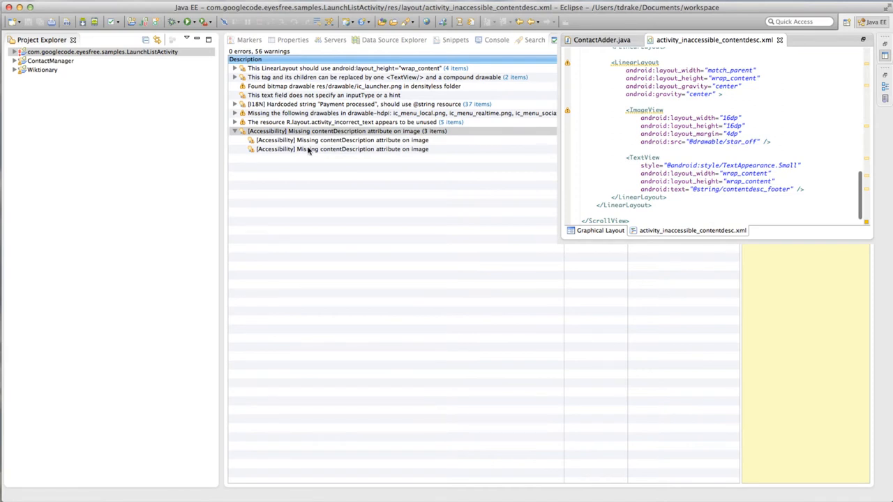
# Step: Jump to the star_off ImageView warning and begin typing android:contentDescription
pyautogui.click(341, 148)
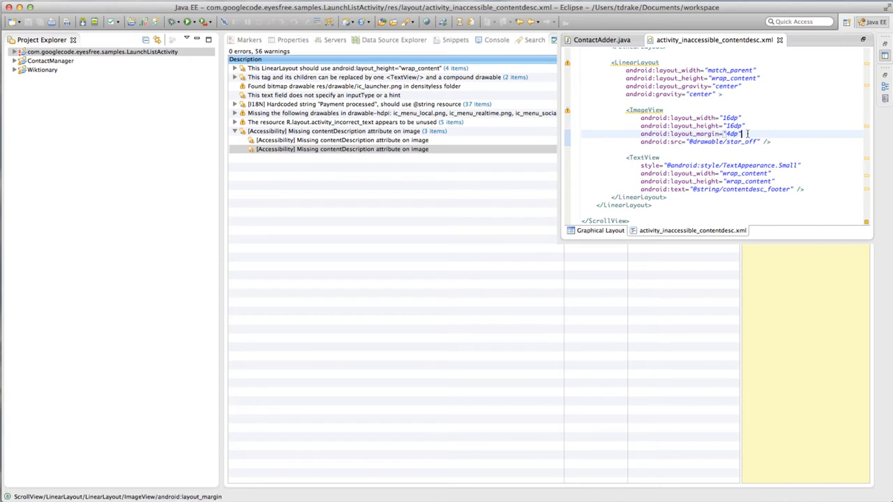
pyautogui.write('android:contentD')
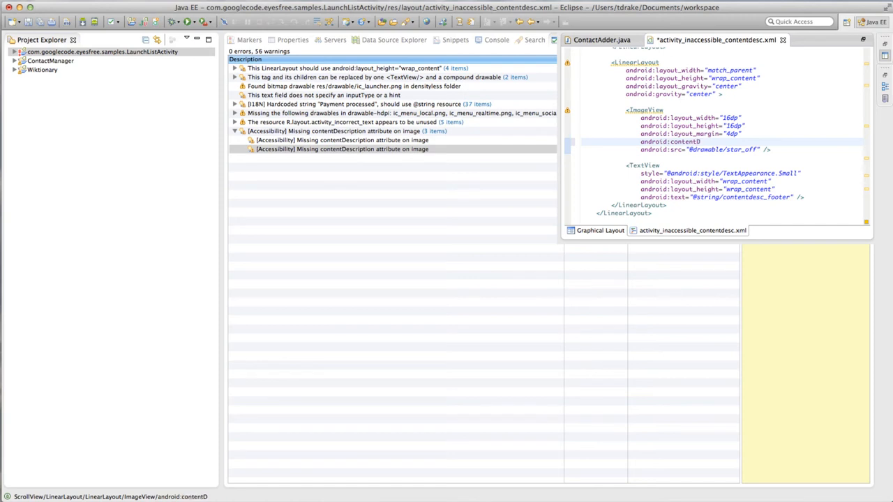
pyautogui.write('escriptio')
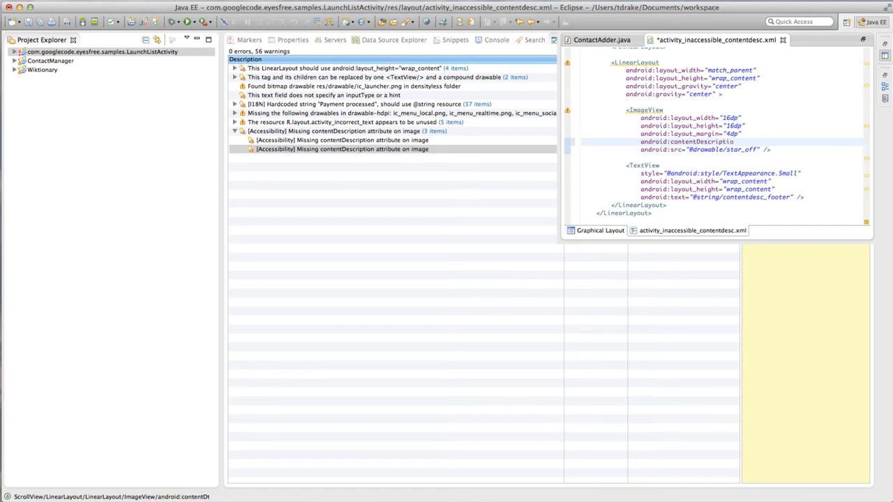